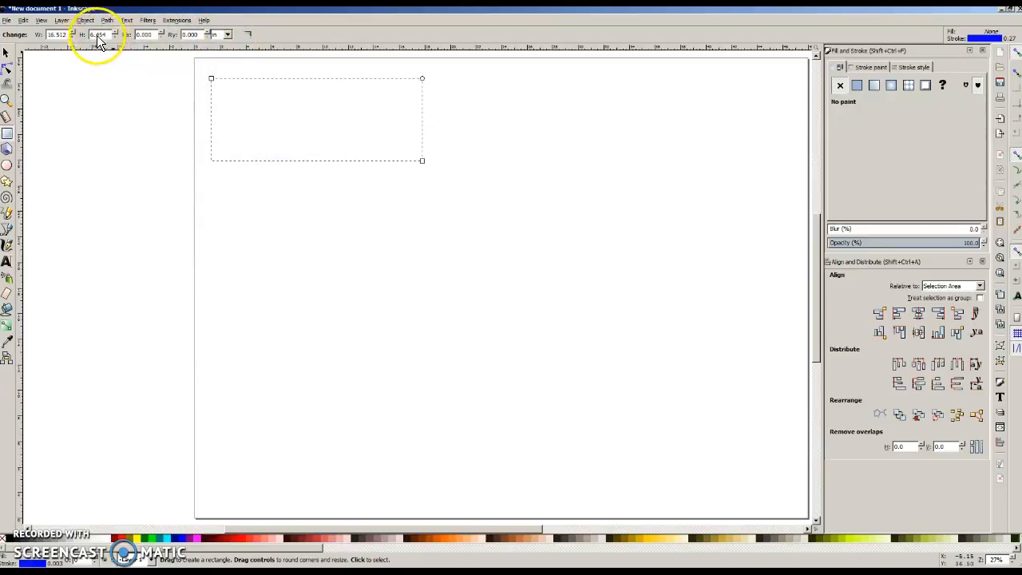
{"action": "mouse_move", "coordinate": [56, 35]}
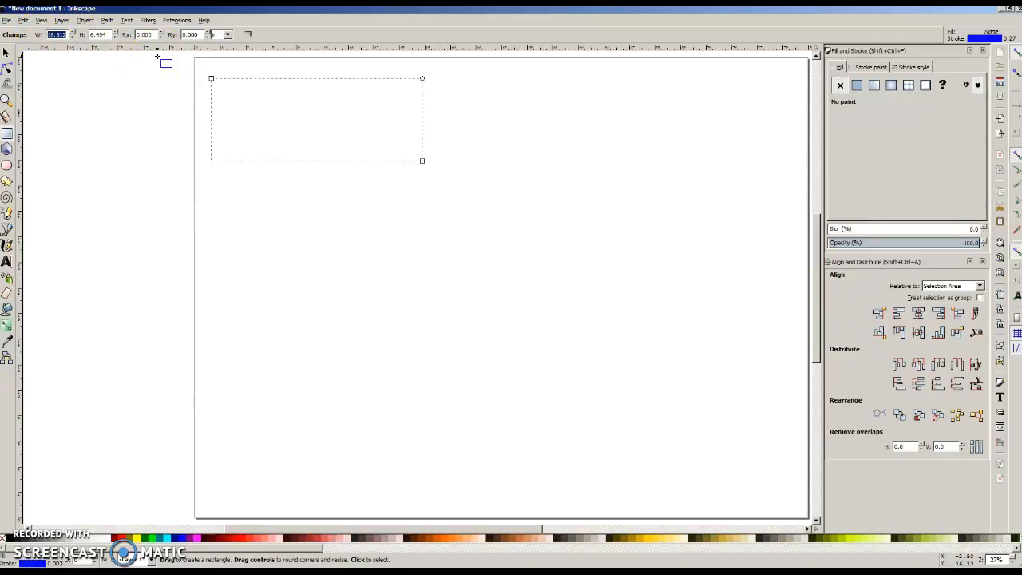
Step: Size the base-layer rectangle to 30.1 wide by 3.5 high
{"action": "type", "text": "30.1"}
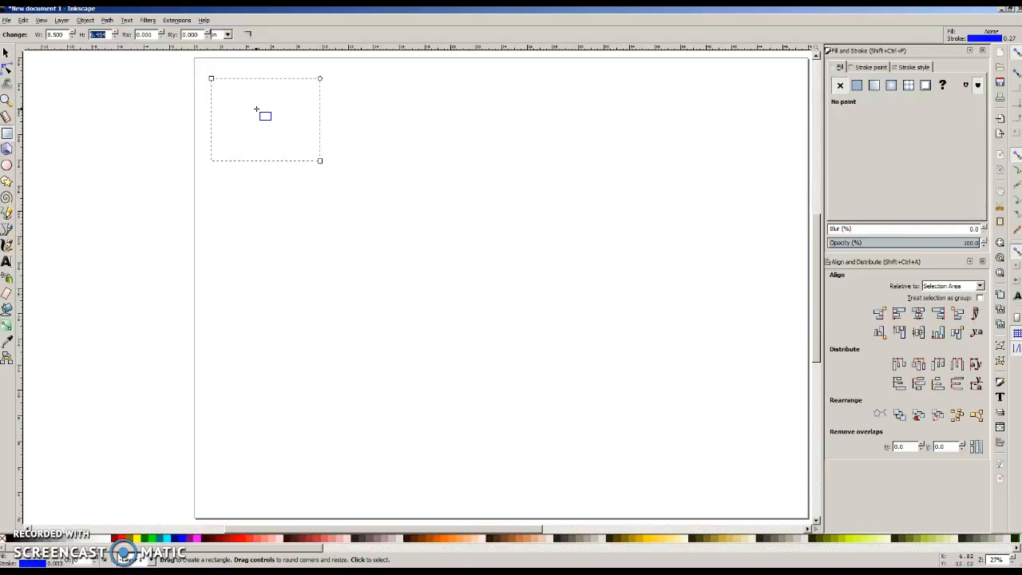
{"action": "type", "text": "3.500"}
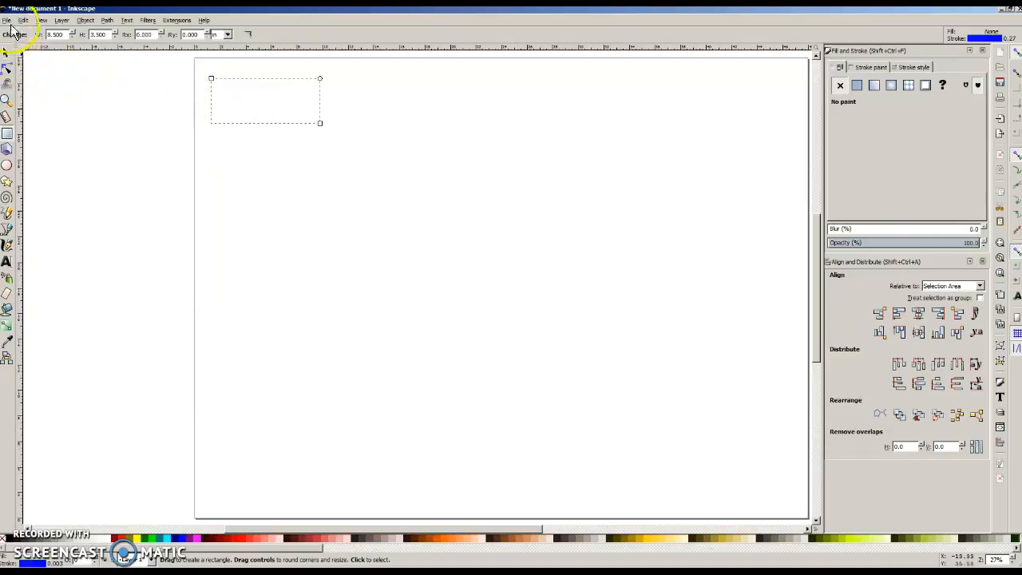
{"action": "left_click", "coordinate": [6, 20]}
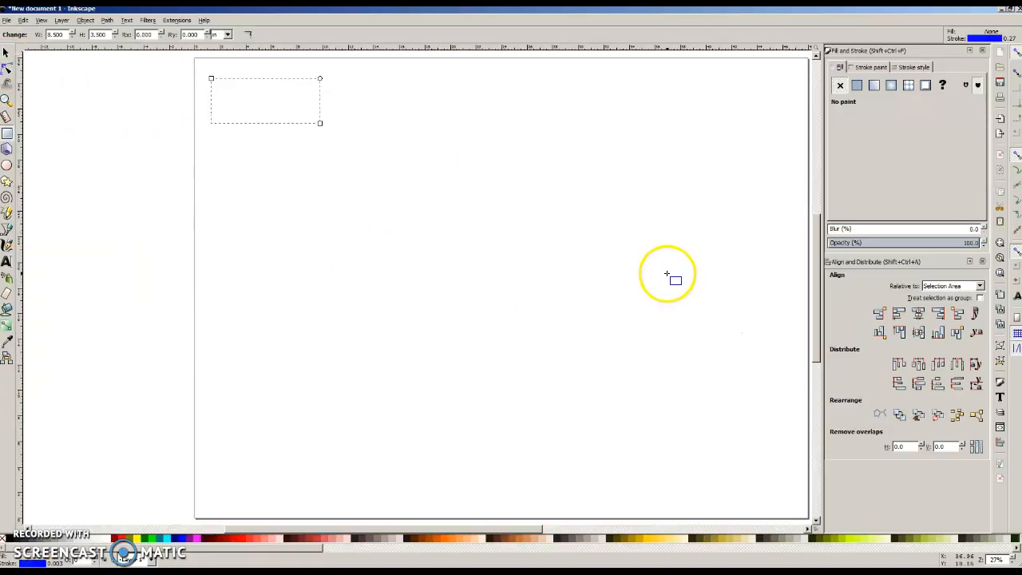
{"action": "mouse_move", "coordinate": [211, 151]}
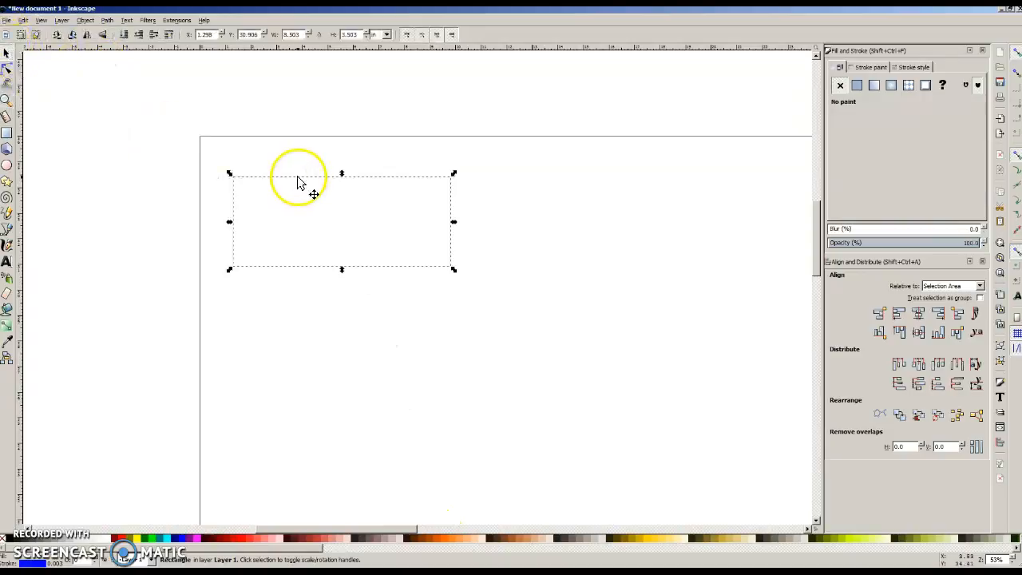
Step: Duplicate the base rectangle and place the copy directly below it as the top layer
{"action": "left_click_drag", "start_coordinate": [314, 195], "coordinate": [286, 163]}
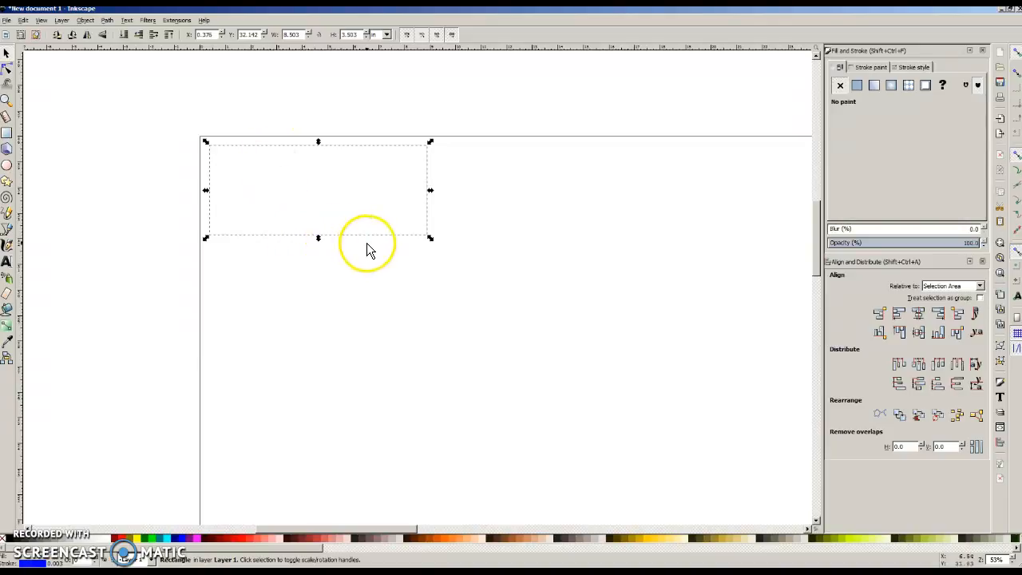
{"action": "left_click_drag", "start_coordinate": [367, 243], "coordinate": [364, 192]}
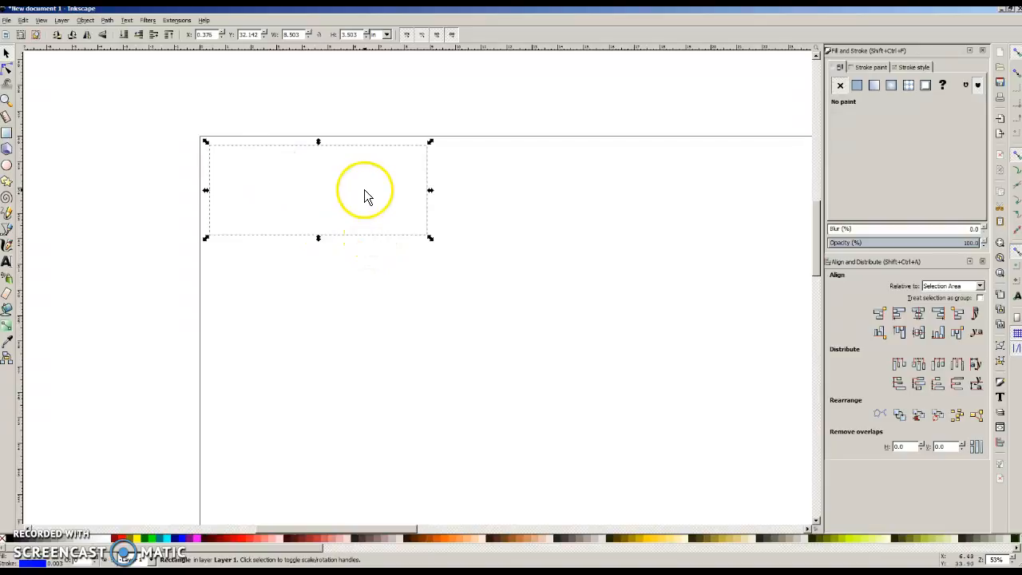
{"action": "left_click_drag", "start_coordinate": [364, 190], "coordinate": [364, 222]}
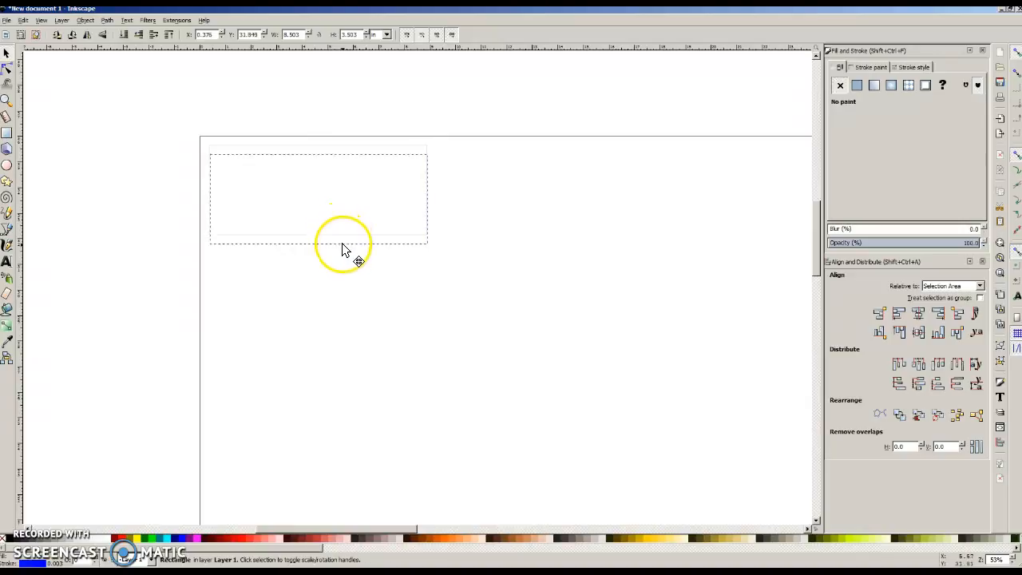
{"action": "left_click_drag", "start_coordinate": [342, 246], "coordinate": [342, 332]}
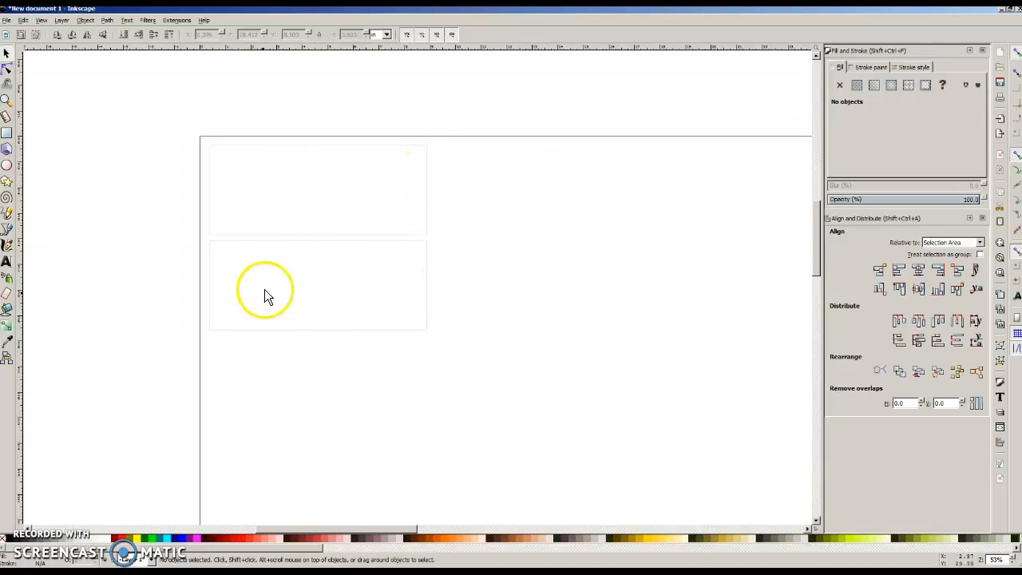
Step: Draw a small cutout rectangle inside the lower layer near its bottom right
{"action": "left_click_drag", "start_coordinate": [265, 291], "coordinate": [255, 275]}
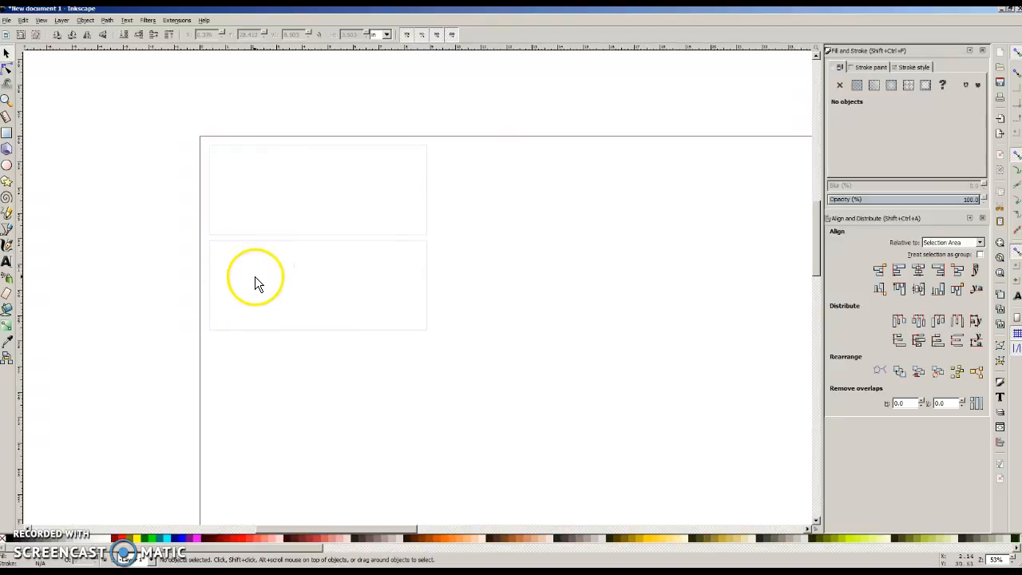
{"action": "left_click_drag", "start_coordinate": [256, 274], "coordinate": [280, 264]}
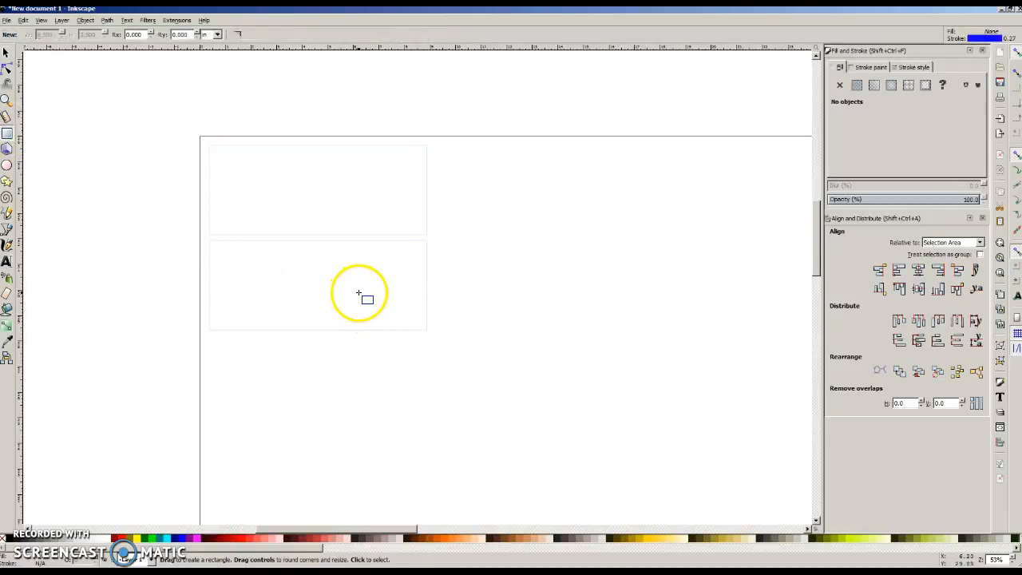
{"action": "left_click_drag", "start_coordinate": [358, 294], "coordinate": [413, 323]}
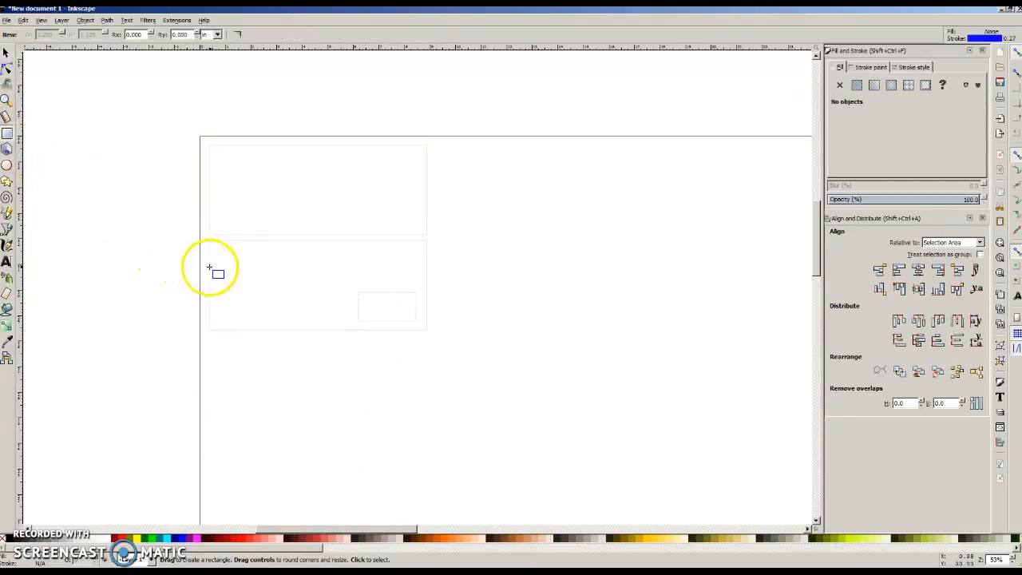
{"action": "left_click_drag", "start_coordinate": [210, 268], "coordinate": [326, 273]}
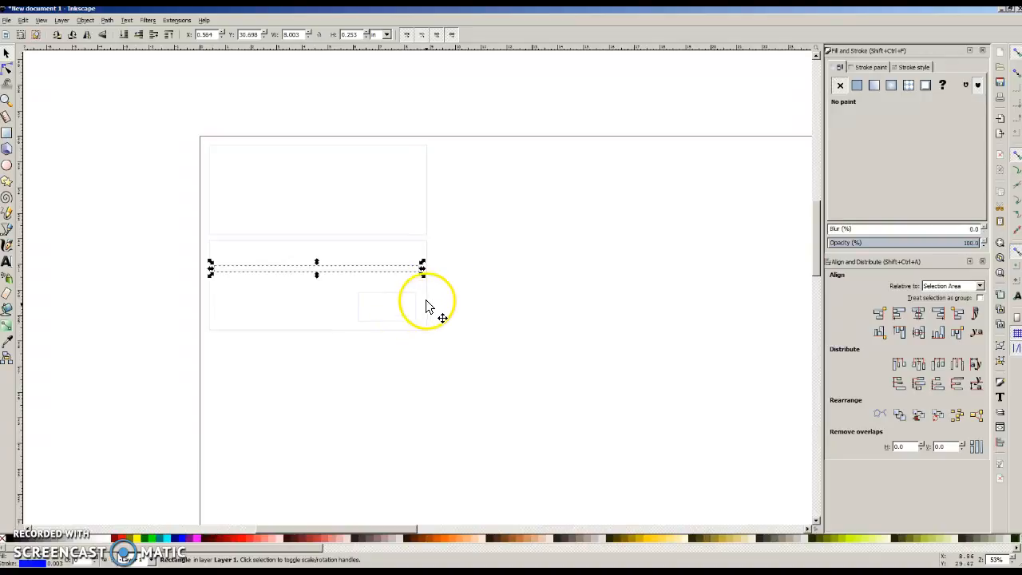
{"action": "mouse_move", "coordinate": [380, 310]}
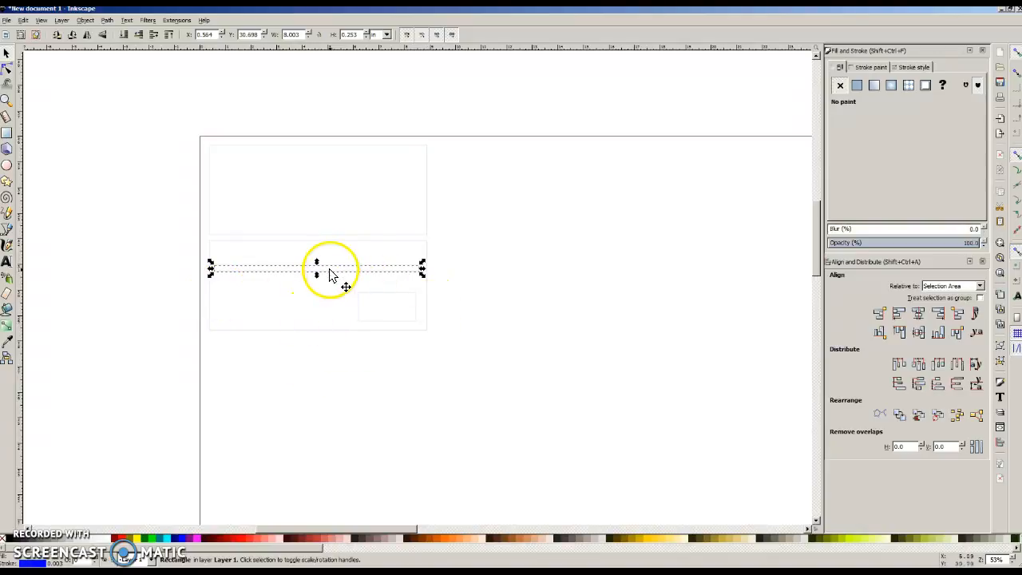
{"action": "mouse_move", "coordinate": [225, 311]}
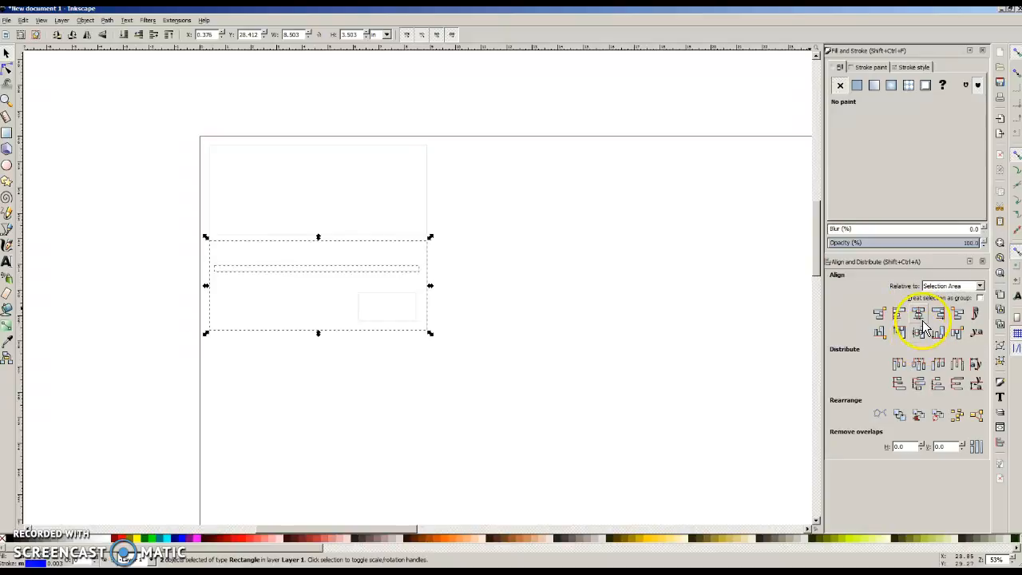
{"action": "mouse_move", "coordinate": [919, 316]}
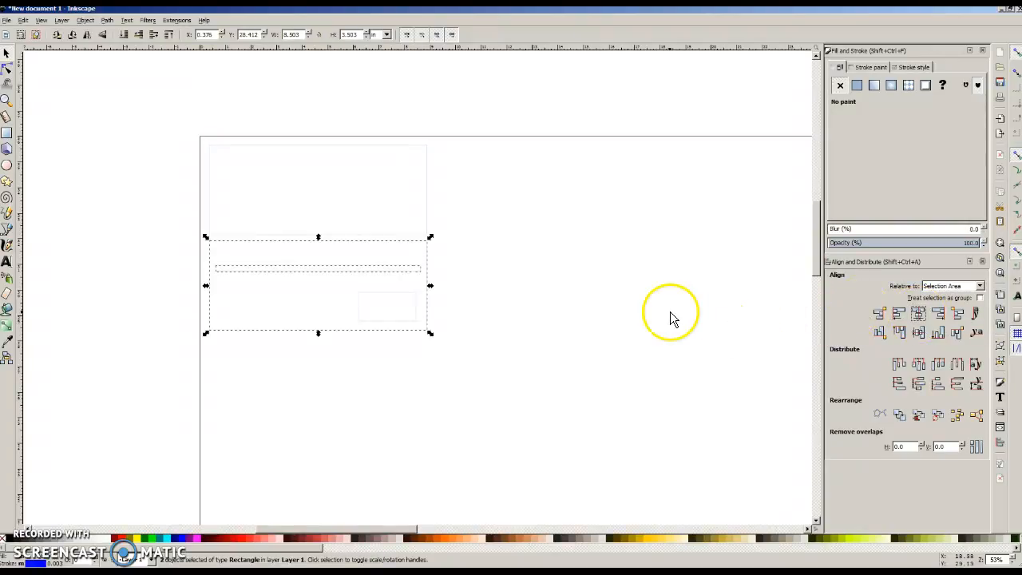
{"action": "mouse_move", "coordinate": [88, 151]}
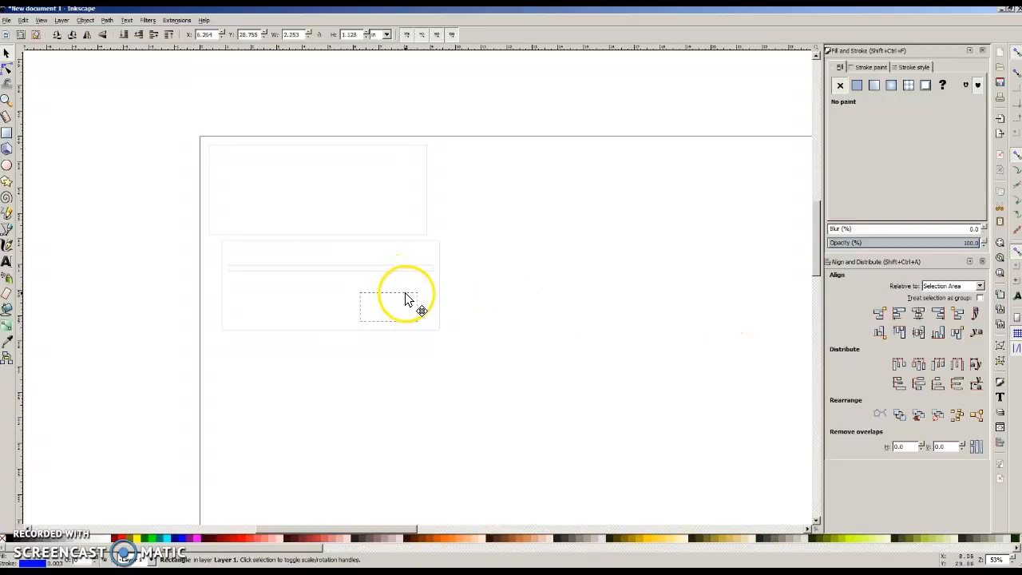
Step: Rubber-band select the lower layer rectangle together with its cutout shapes
{"action": "left_click_drag", "start_coordinate": [407, 300], "coordinate": [423, 300]}
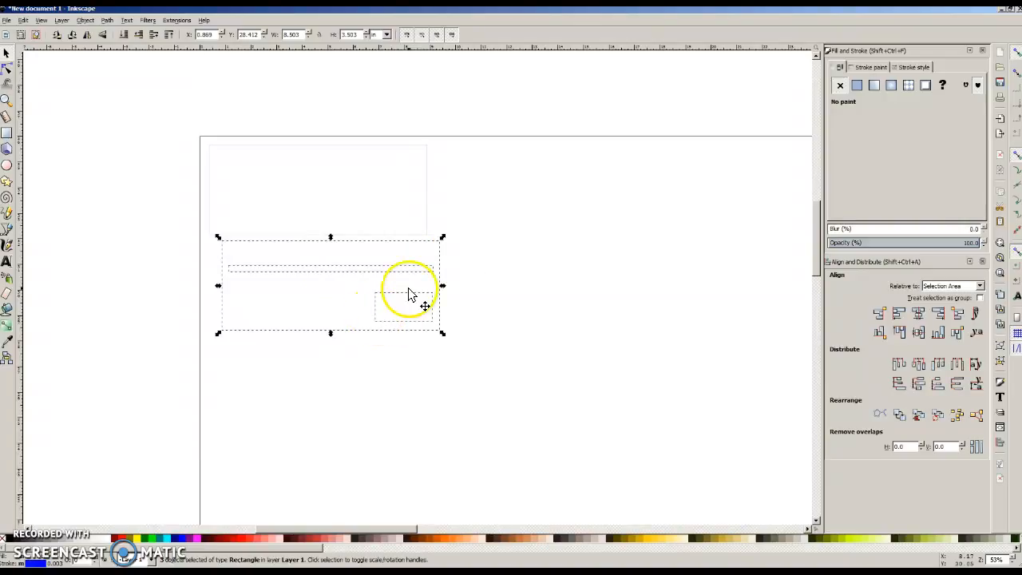
{"action": "left_click", "coordinate": [84, 19]}
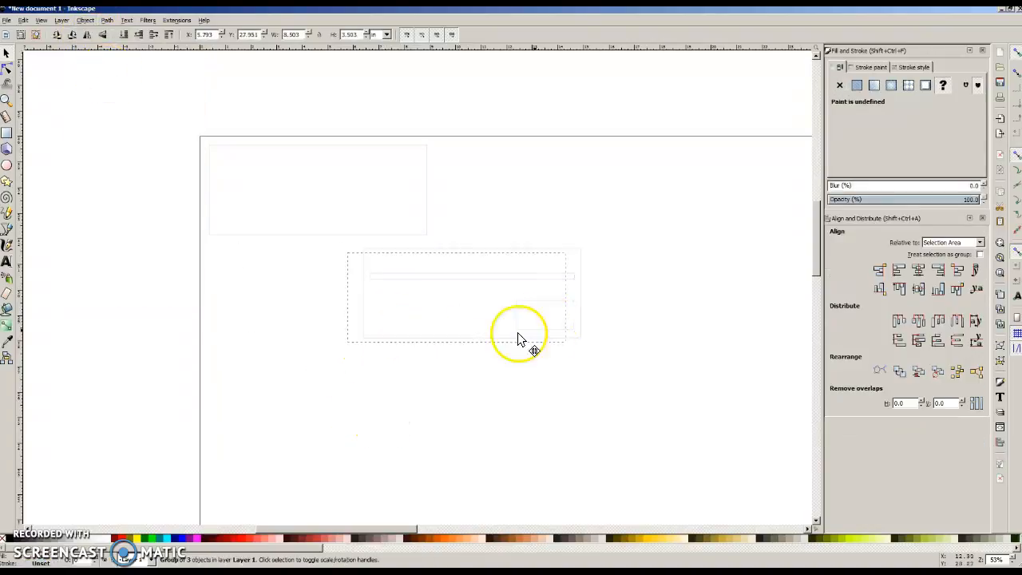
{"action": "left_click_drag", "start_coordinate": [534, 344], "coordinate": [395, 339]}
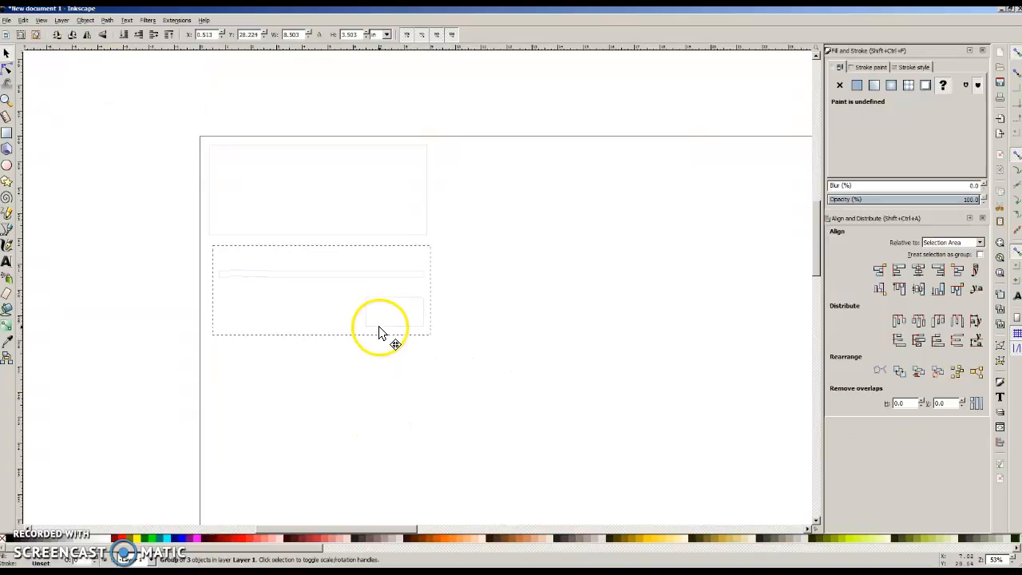
{"action": "left_click_drag", "start_coordinate": [391, 336], "coordinate": [380, 327]}
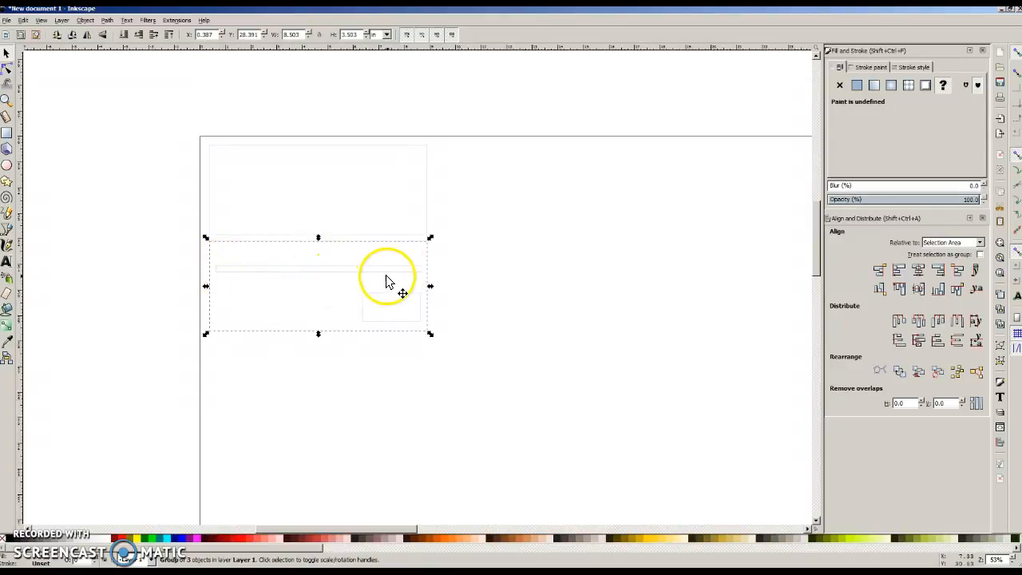
Step: Duplicate the layer with its groove line and set it beside the base layer, giving three panels
{"action": "left_click_drag", "start_coordinate": [390, 281], "coordinate": [326, 269]}
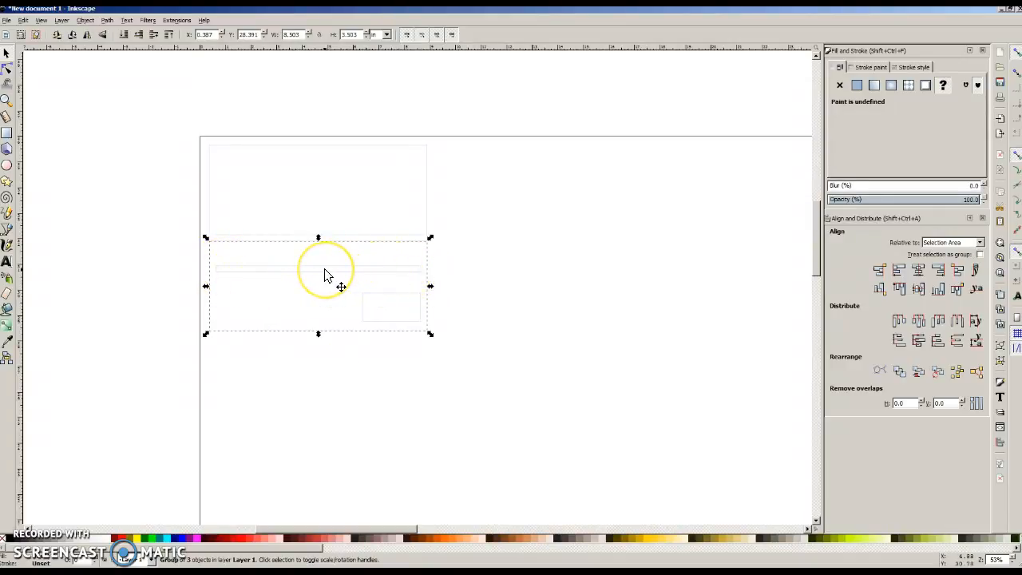
{"action": "left_click_drag", "start_coordinate": [325, 275], "coordinate": [326, 326]}
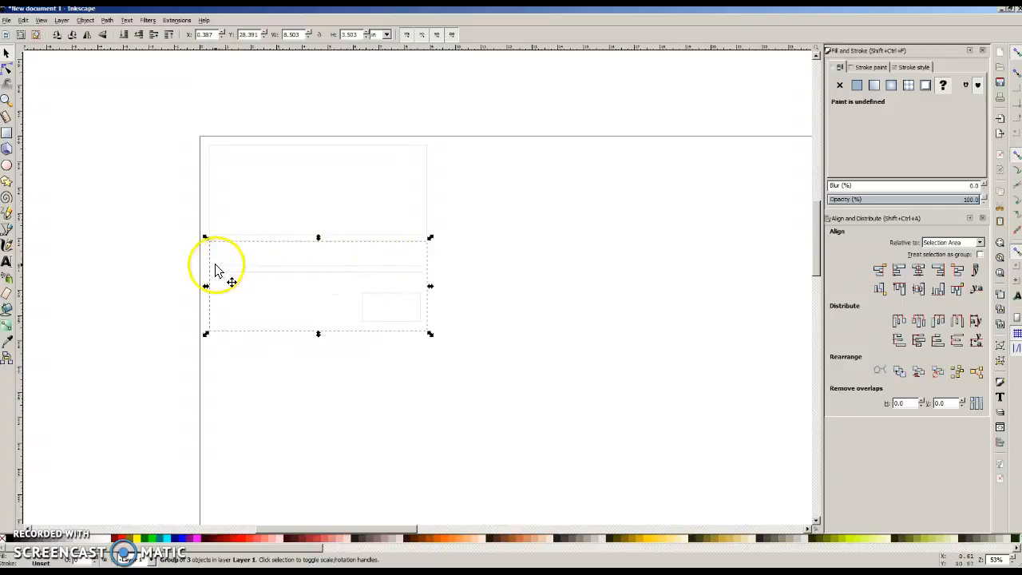
{"action": "mouse_move", "coordinate": [371, 159]}
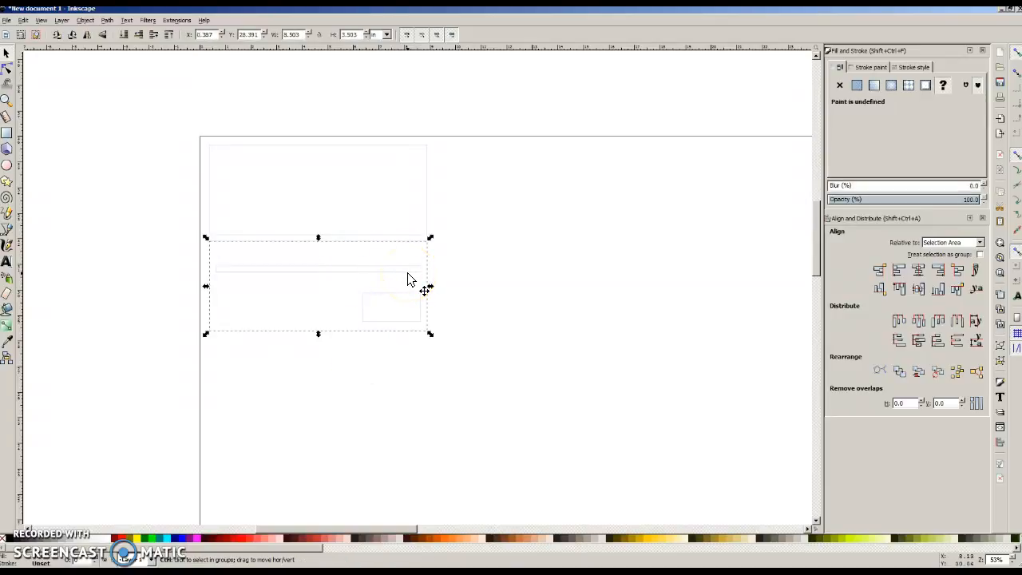
{"action": "left_click", "coordinate": [403, 248]}
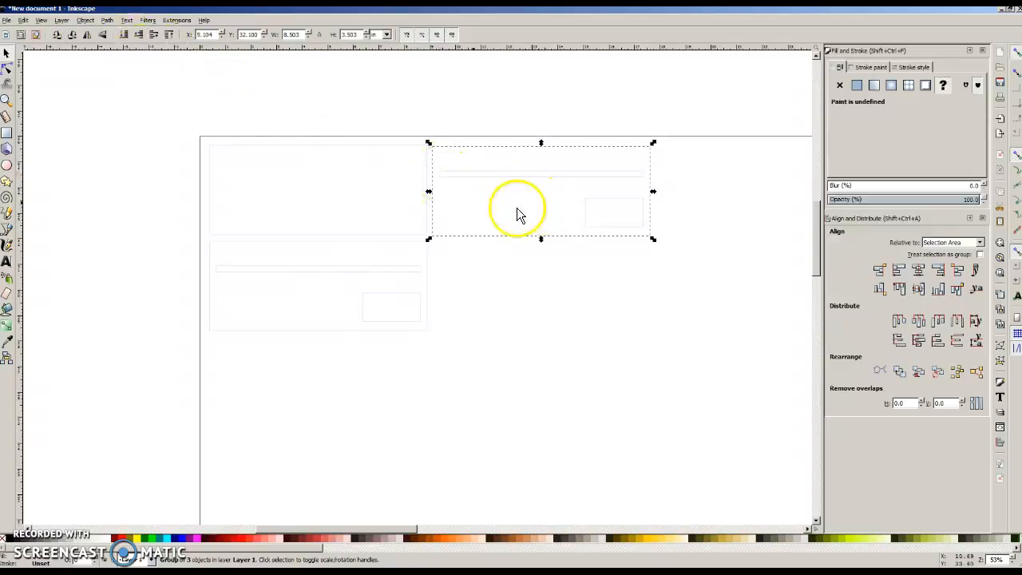
{"action": "left_click", "coordinate": [85, 19]}
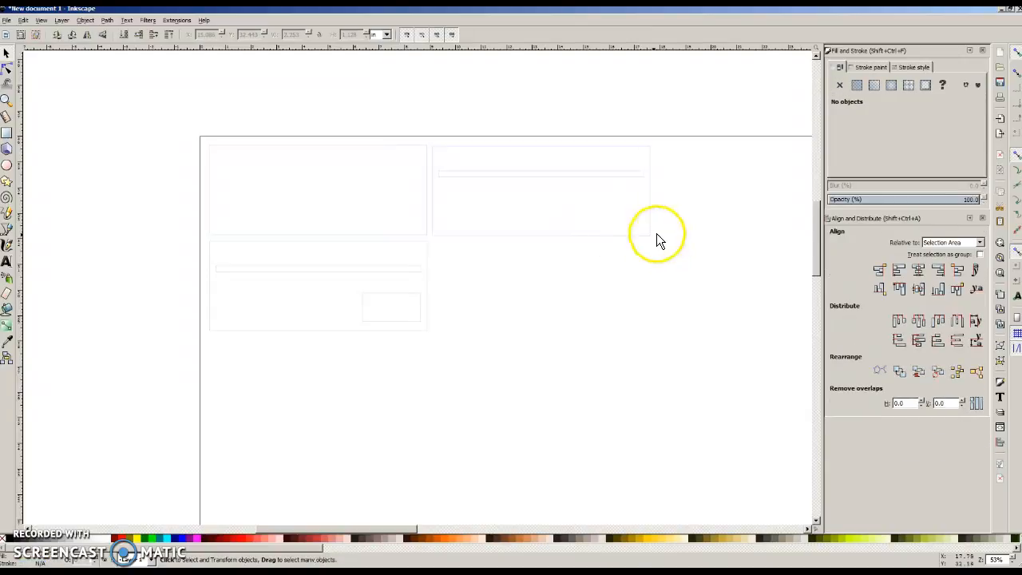
{"action": "mouse_move", "coordinate": [587, 183]}
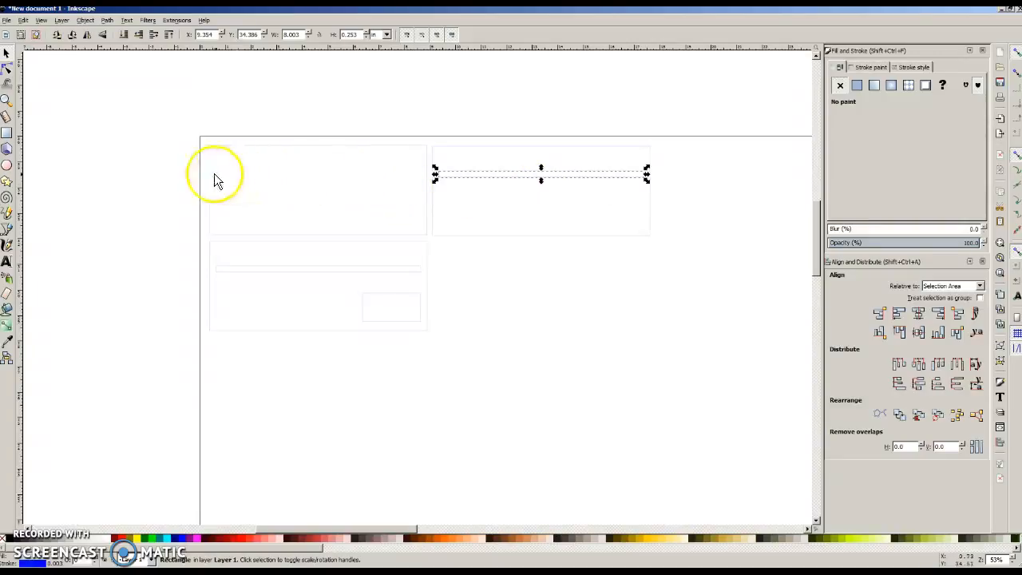
{"action": "mouse_move", "coordinate": [268, 182]}
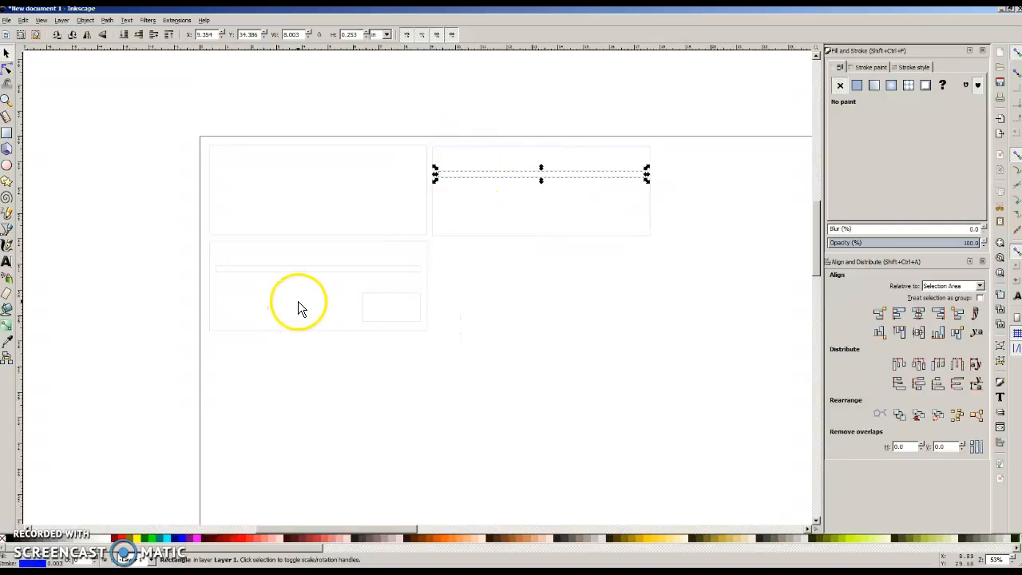
{"action": "mouse_move", "coordinate": [472, 174]}
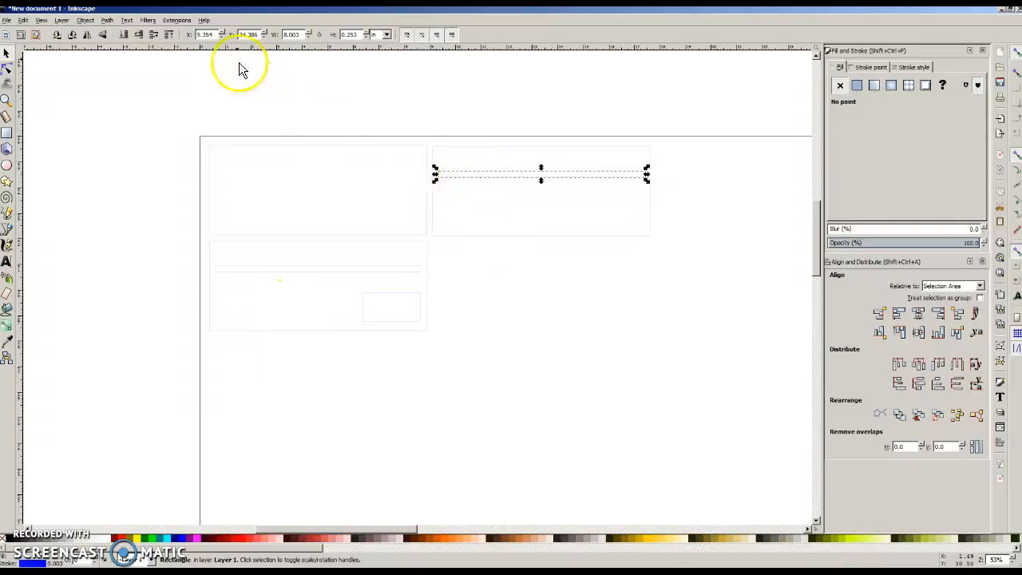
{"action": "mouse_move", "coordinate": [30, 112]}
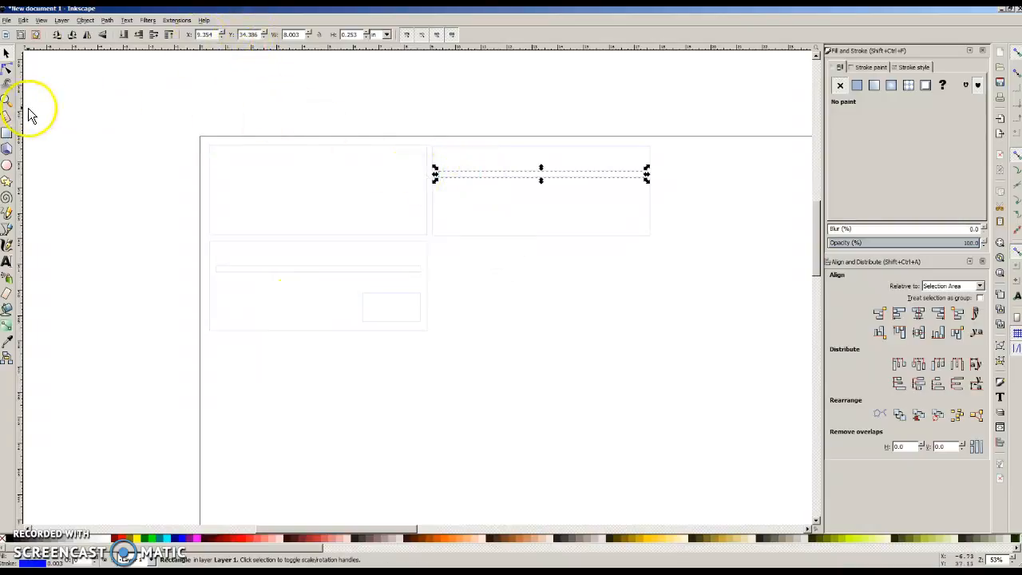
{"action": "mouse_move", "coordinate": [559, 179]}
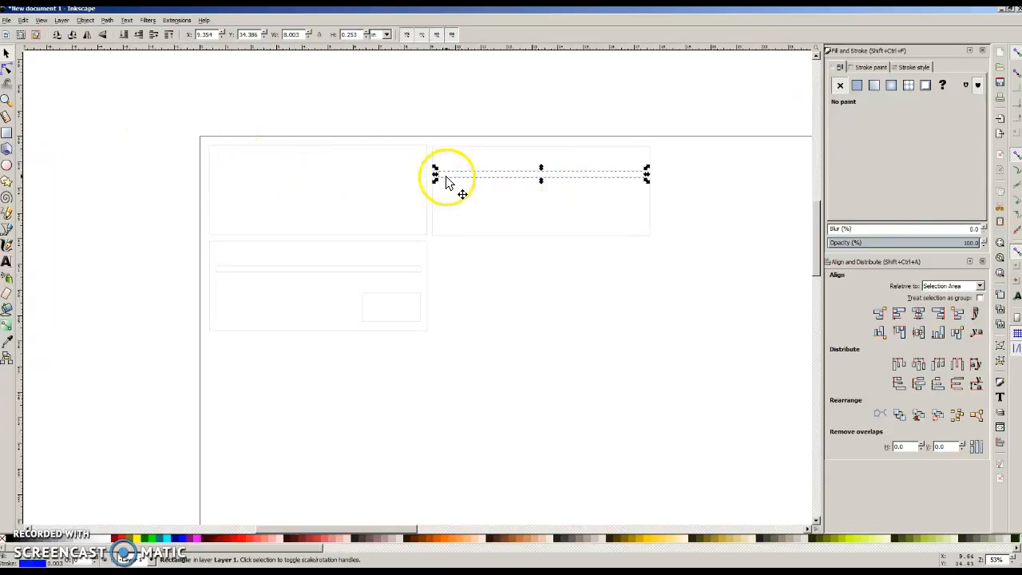
{"action": "mouse_move", "coordinate": [269, 115]}
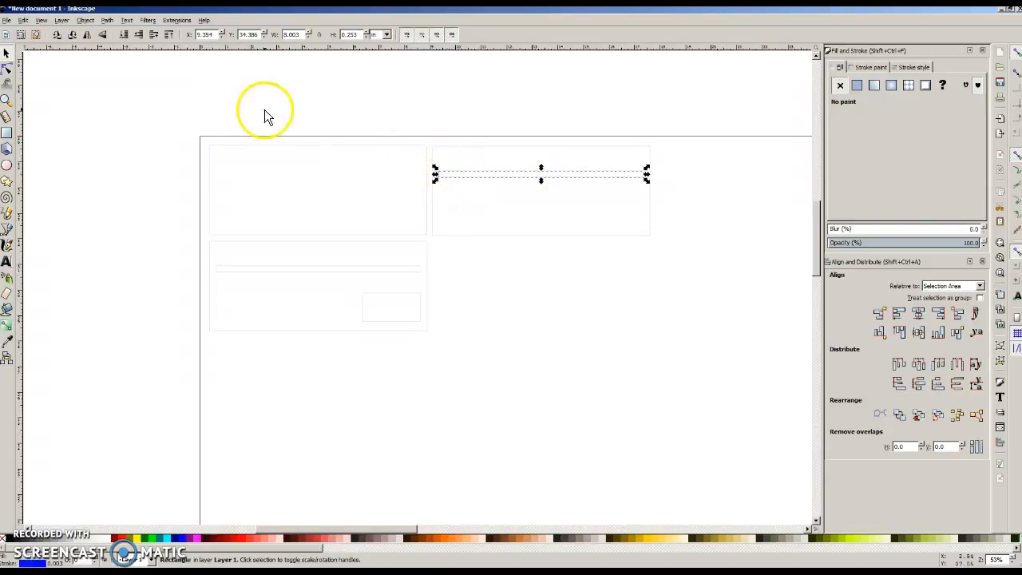
{"action": "mouse_move", "coordinate": [8, 136]}
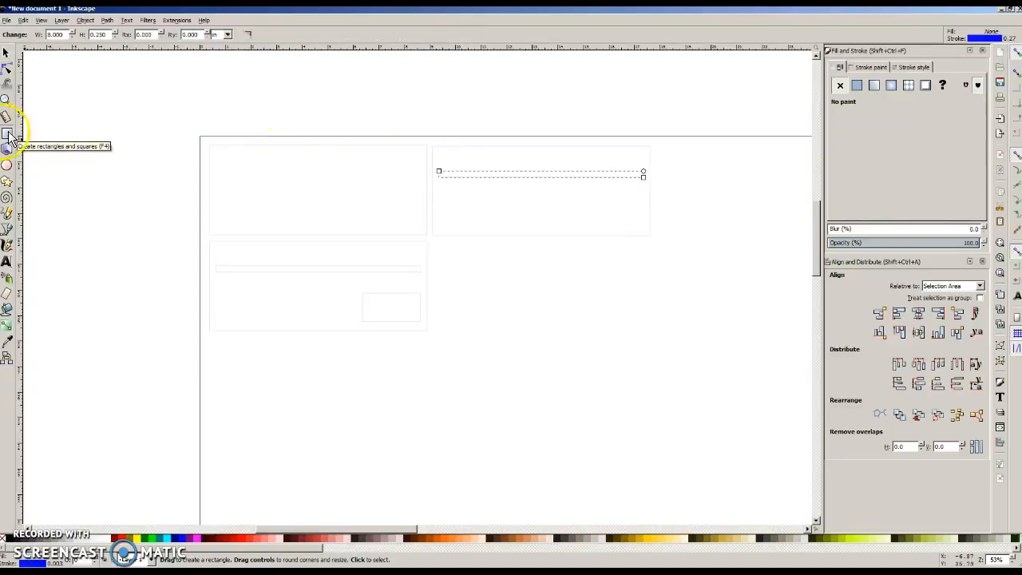
{"action": "mouse_move", "coordinate": [45, 102]}
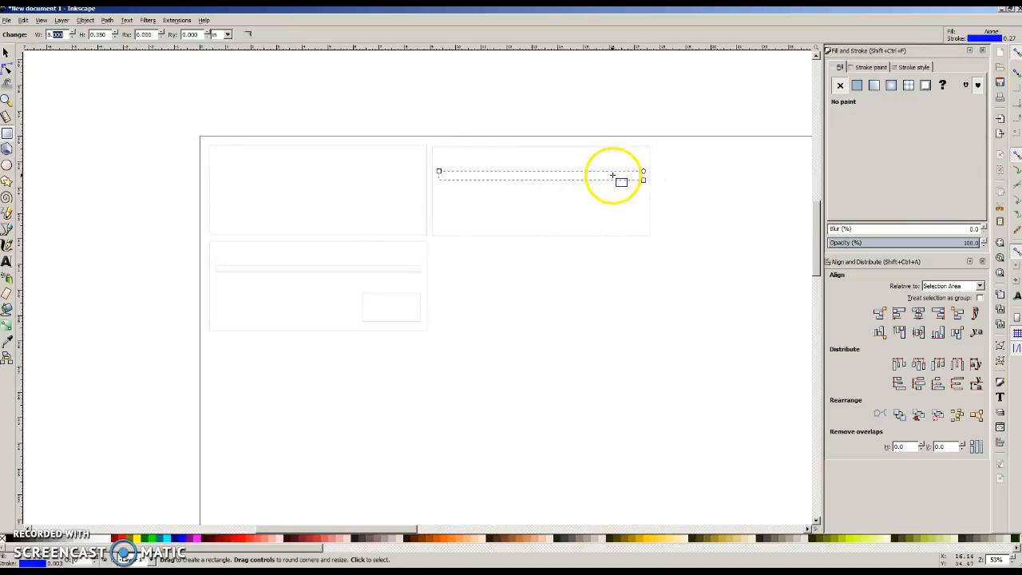
{"action": "mouse_move", "coordinate": [254, 176]}
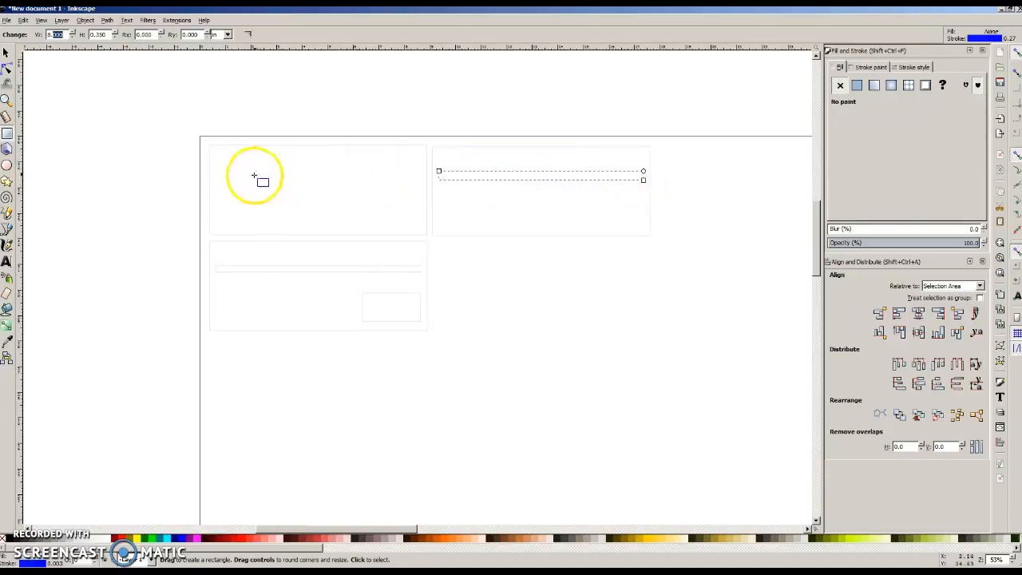
{"action": "mouse_move", "coordinate": [457, 192]}
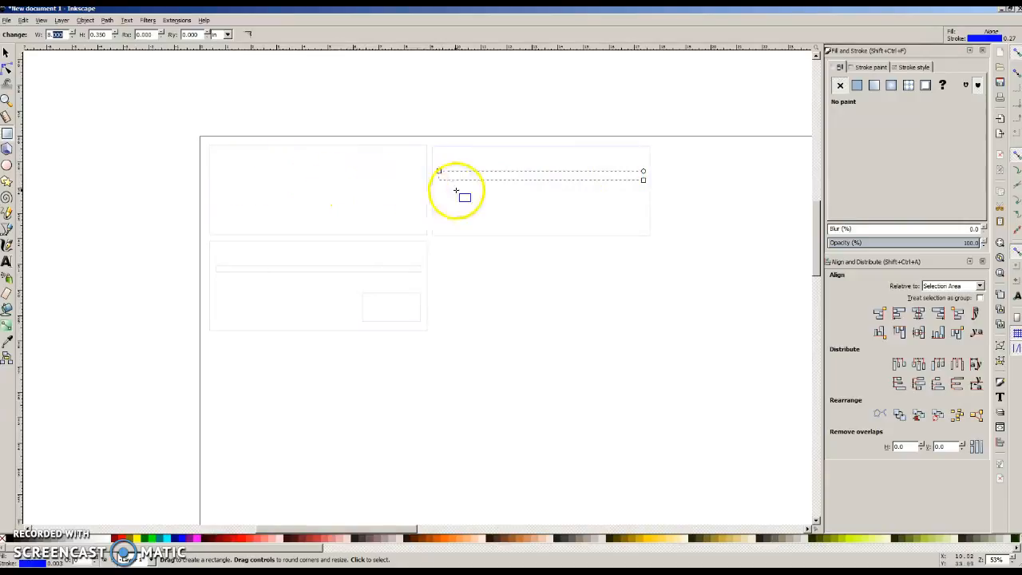
{"action": "mouse_move", "coordinate": [567, 207]}
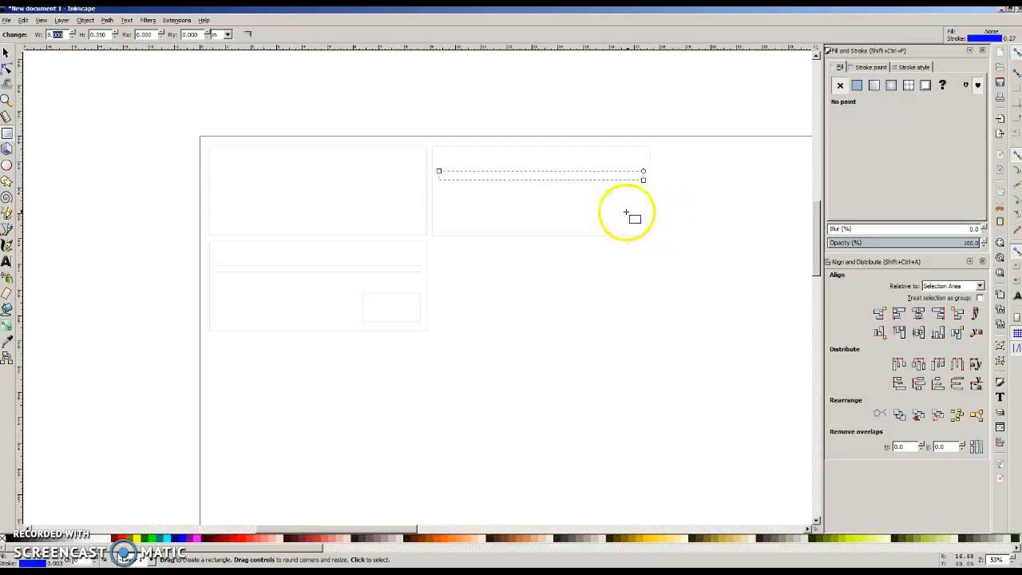
{"action": "mouse_move", "coordinate": [383, 310]}
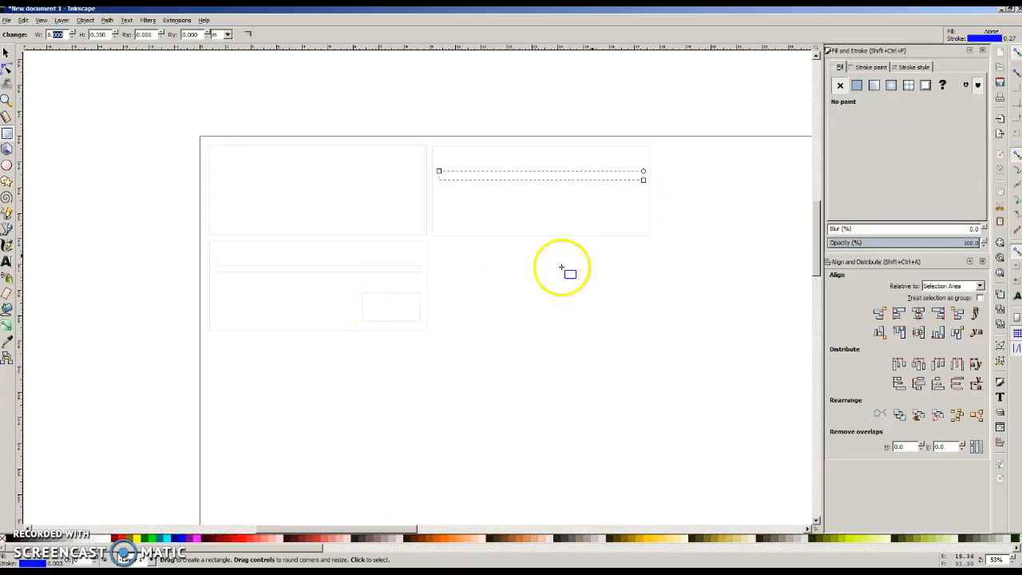
Step: Set the middle layer's groove strip width to 8.25 so it reaches the layer edge
{"action": "left_click_drag", "start_coordinate": [563, 268], "coordinate": [652, 174]}
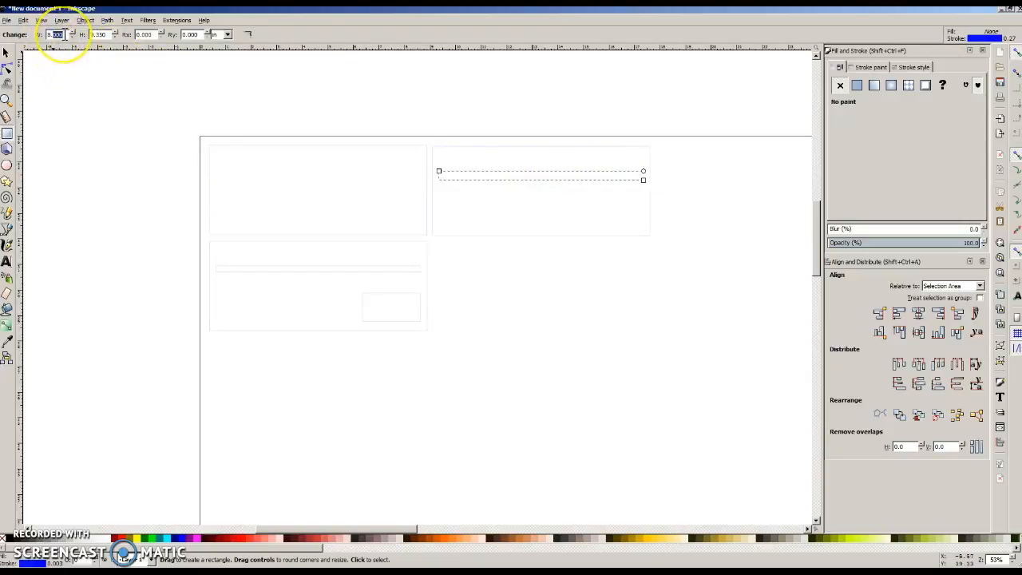
{"action": "mouse_move", "coordinate": [56, 36]}
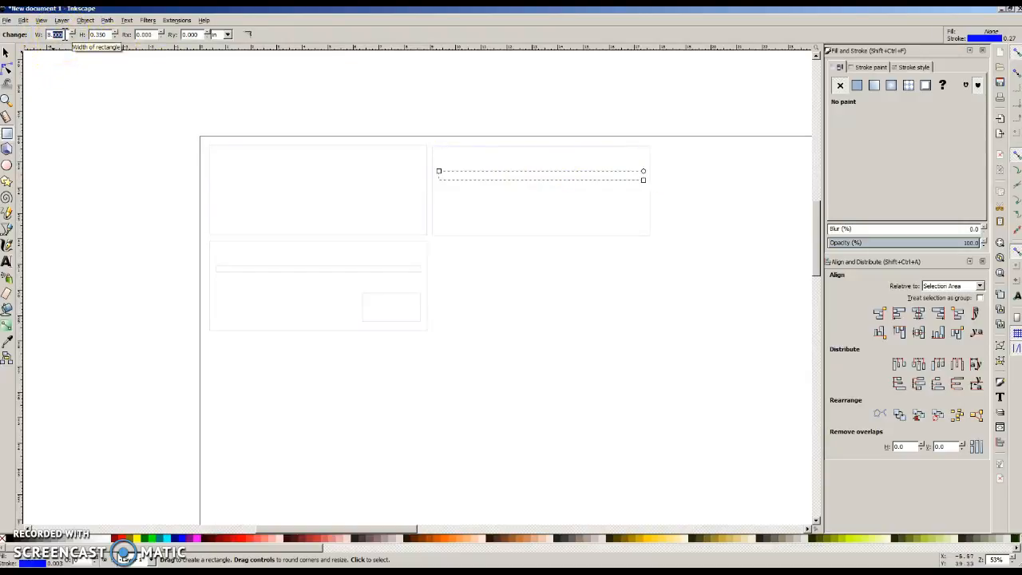
{"action": "type", "text": "8.253"}
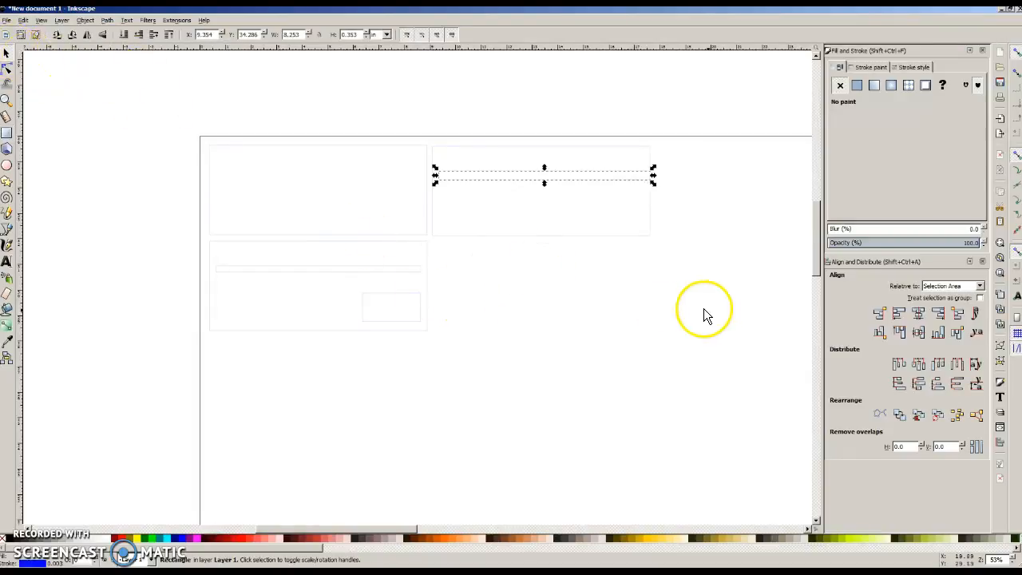
{"action": "left_click", "coordinate": [655, 172]}
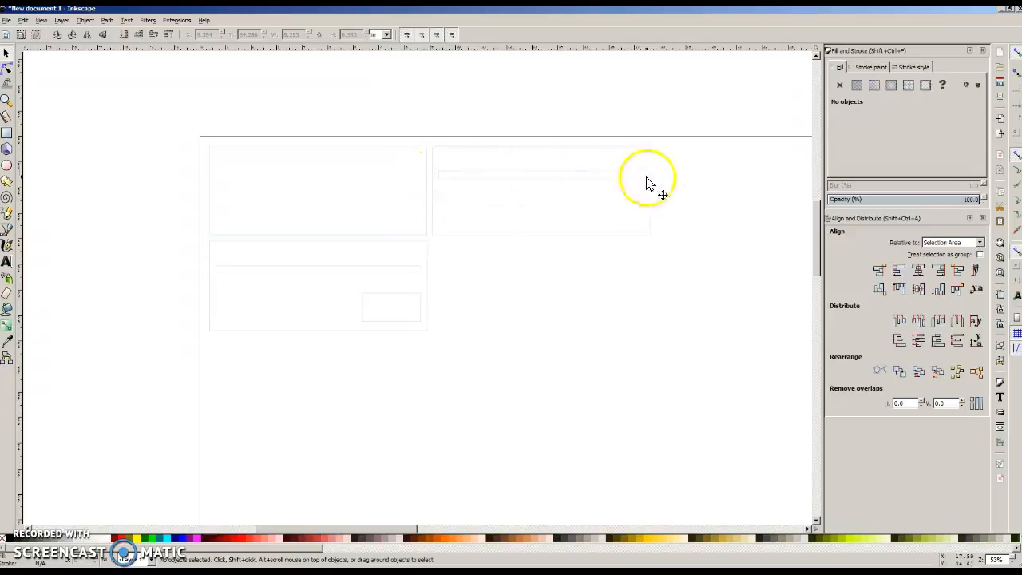
{"action": "mouse_move", "coordinate": [664, 182]}
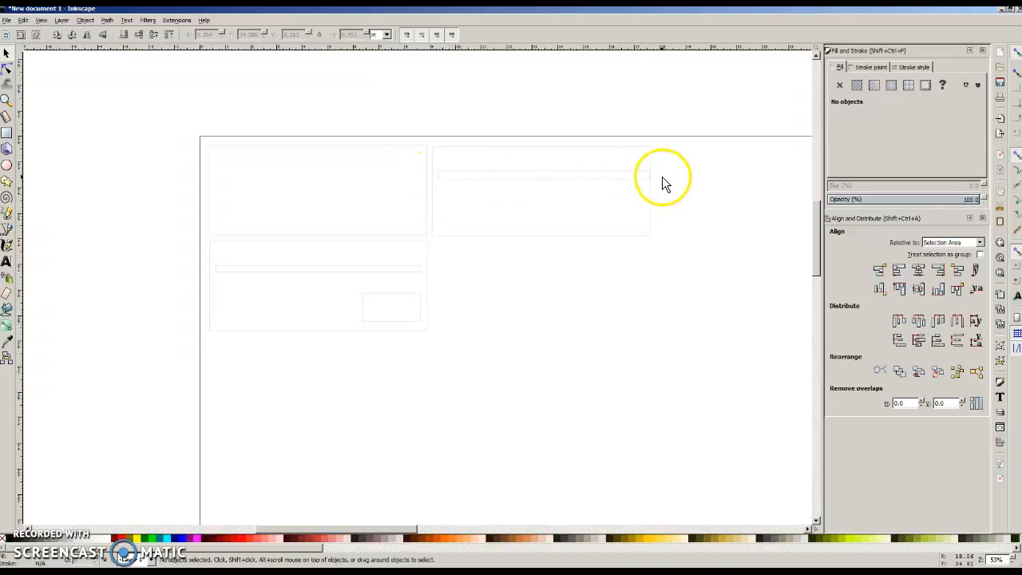
{"action": "mouse_move", "coordinate": [655, 178]}
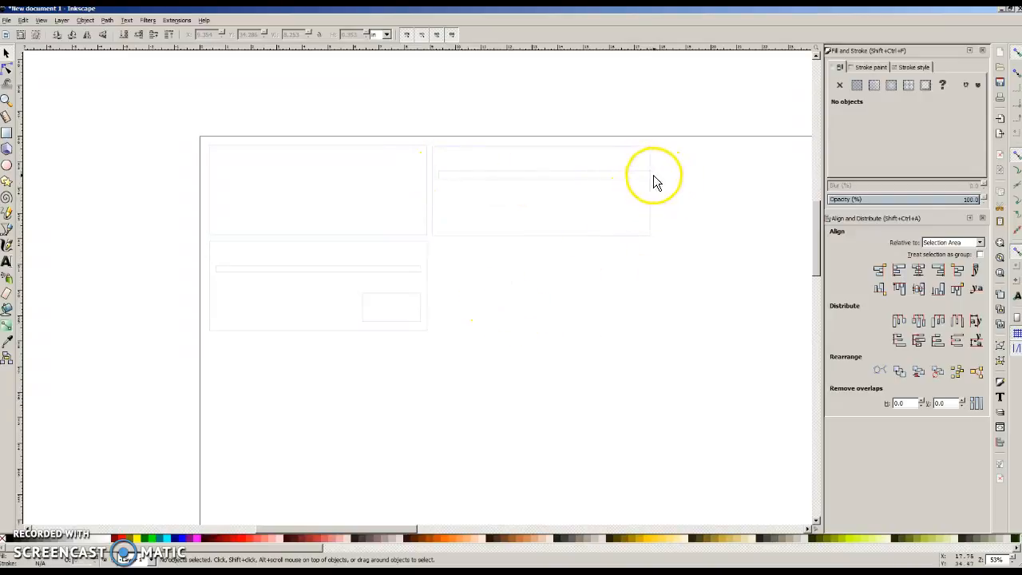
{"action": "mouse_move", "coordinate": [428, 275]}
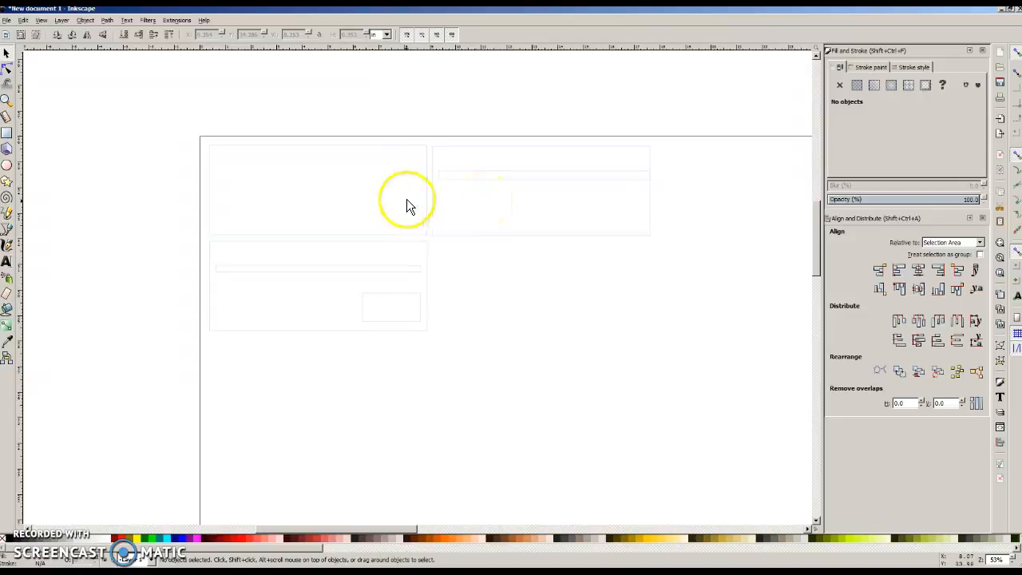
{"action": "mouse_move", "coordinate": [318, 145]}
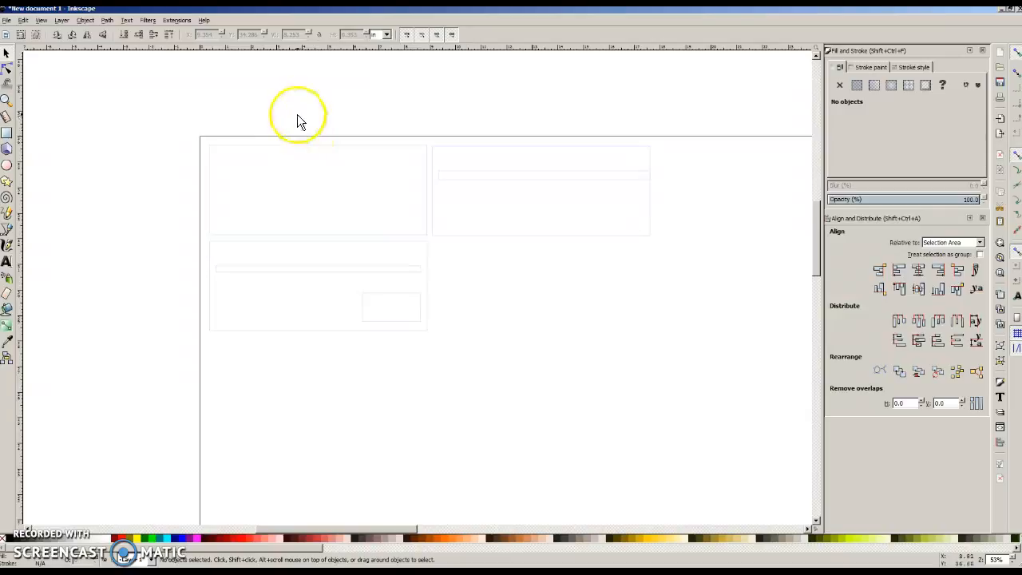
{"action": "mouse_move", "coordinate": [156, 254]}
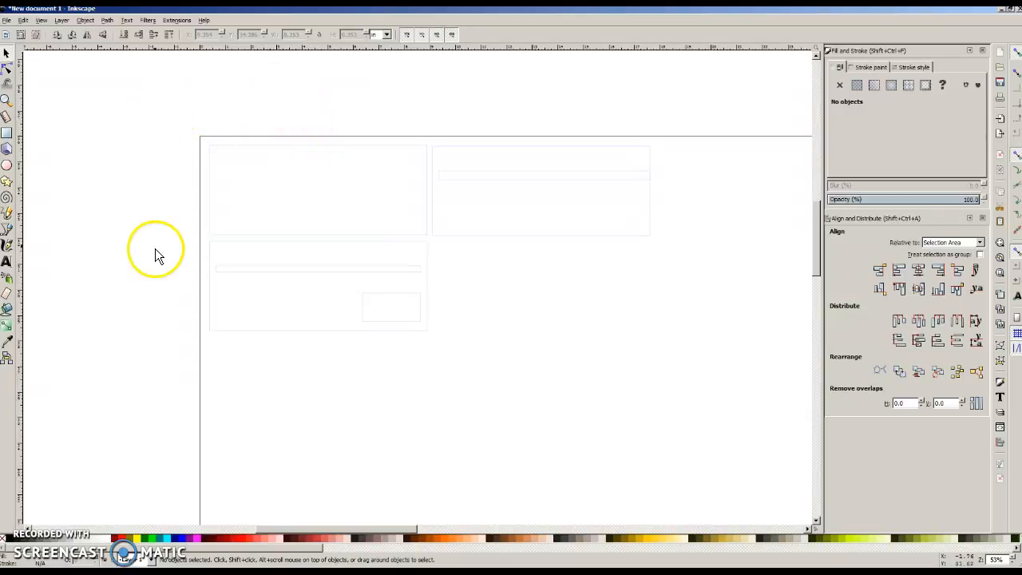